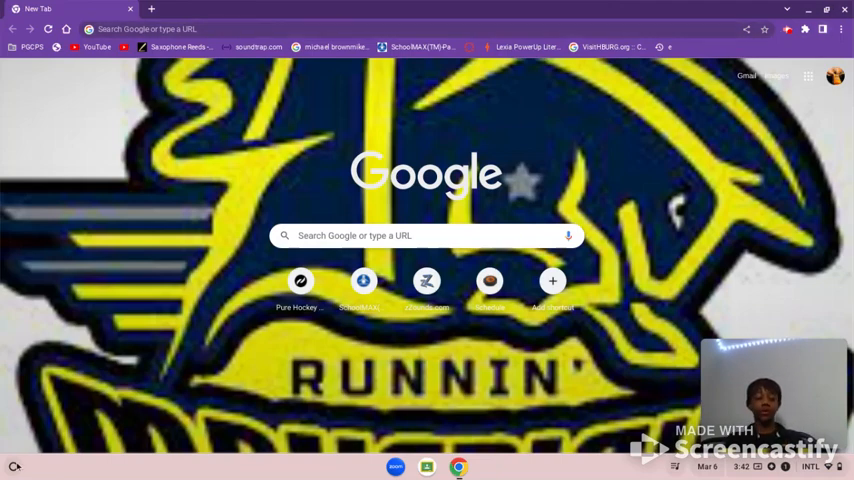
- Open the Chrome Web Store from the Web Store shortcut on the New Tab page
click(13, 466)
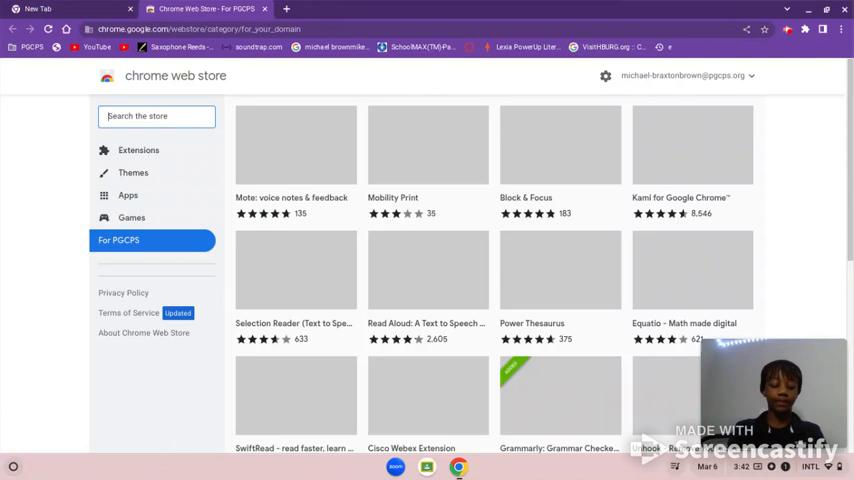
- Search the Chrome Web Store for 'screen' to find Screencastify
text(screen)
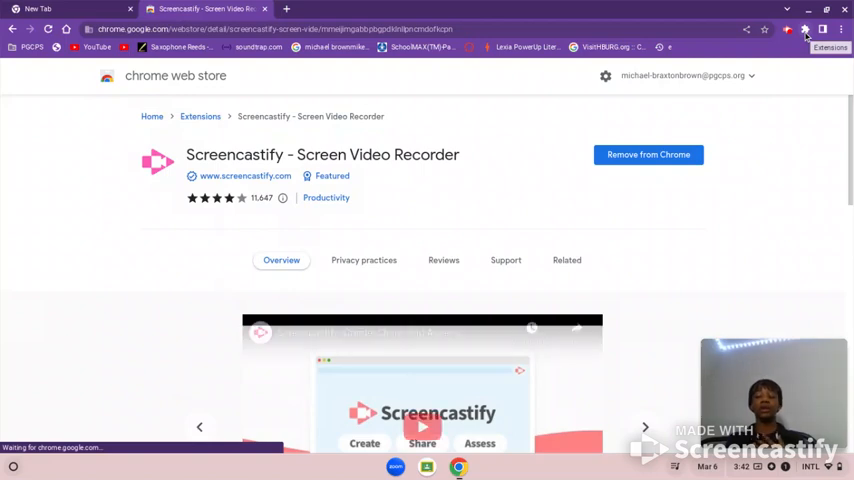
click(804, 29)
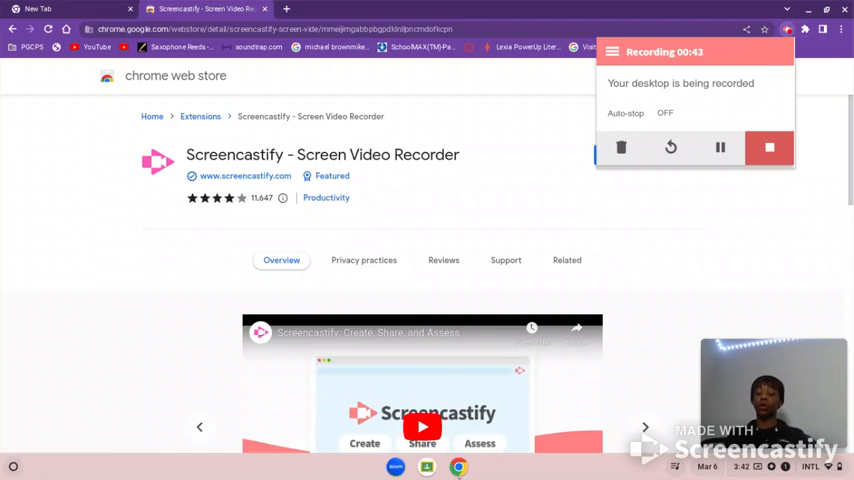
mouse_move(504, 94)
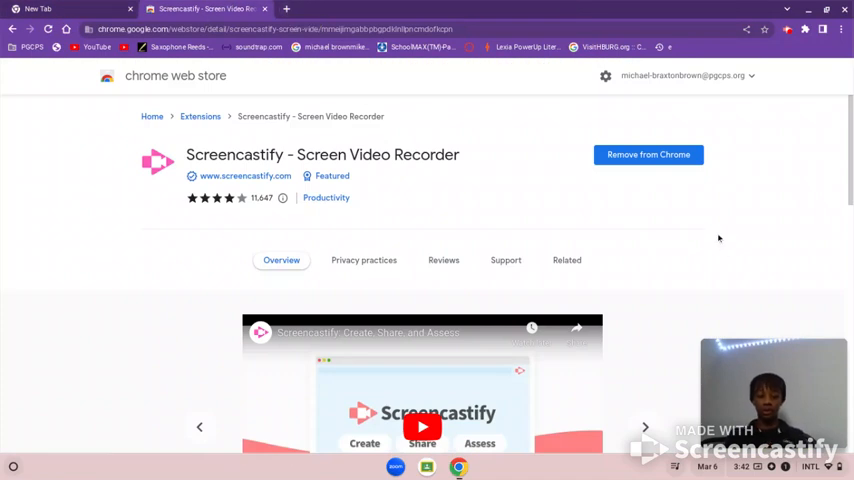
mouse_move(578, 226)
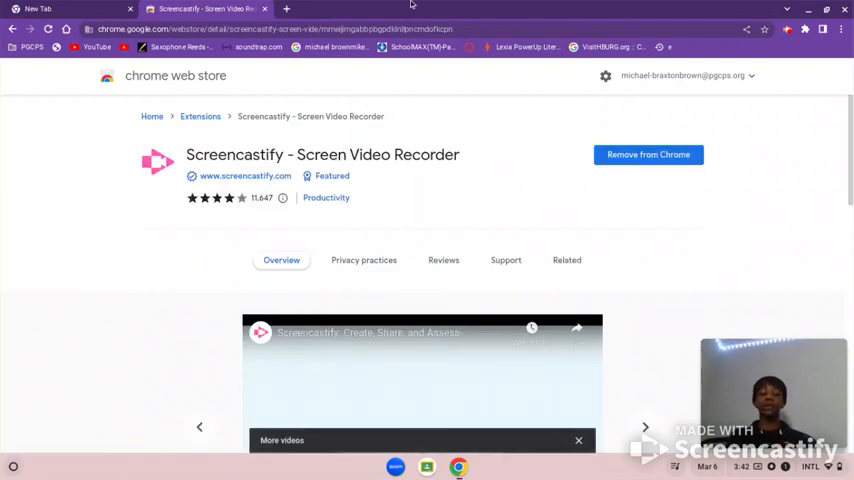
mouse_move(790, 213)
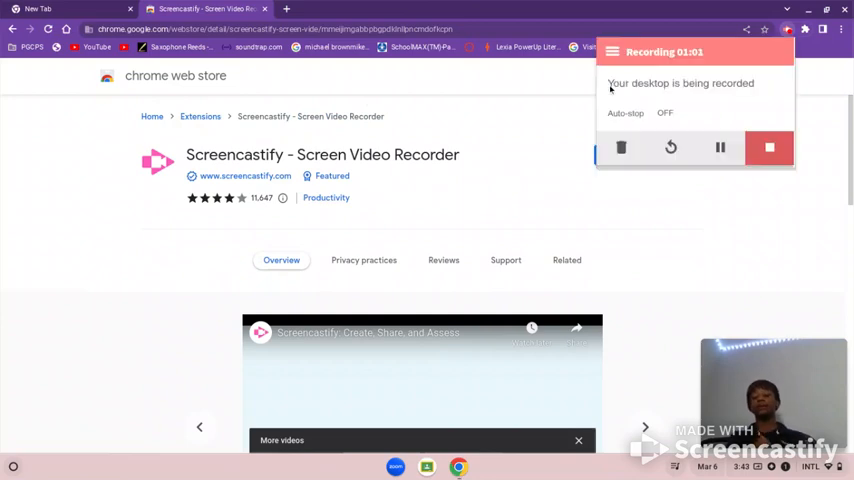
mouse_move(523, 99)
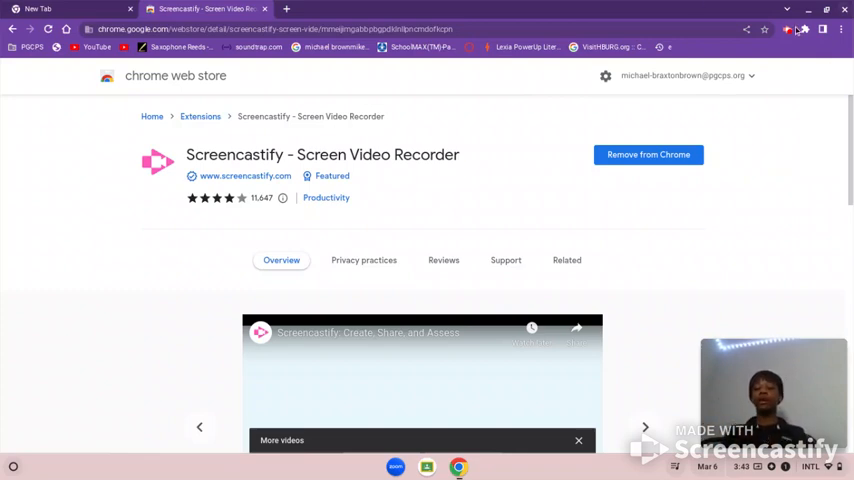
- Reopen the Screencastify recording control popup from its toolbar icon
click(786, 29)
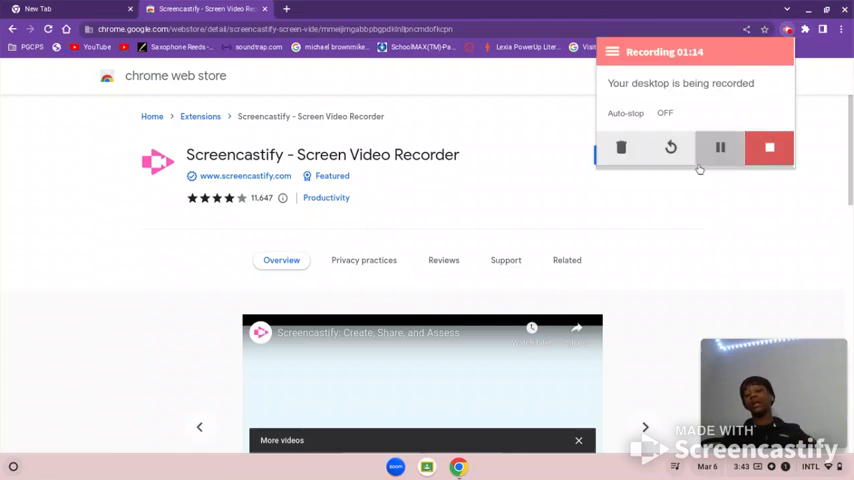